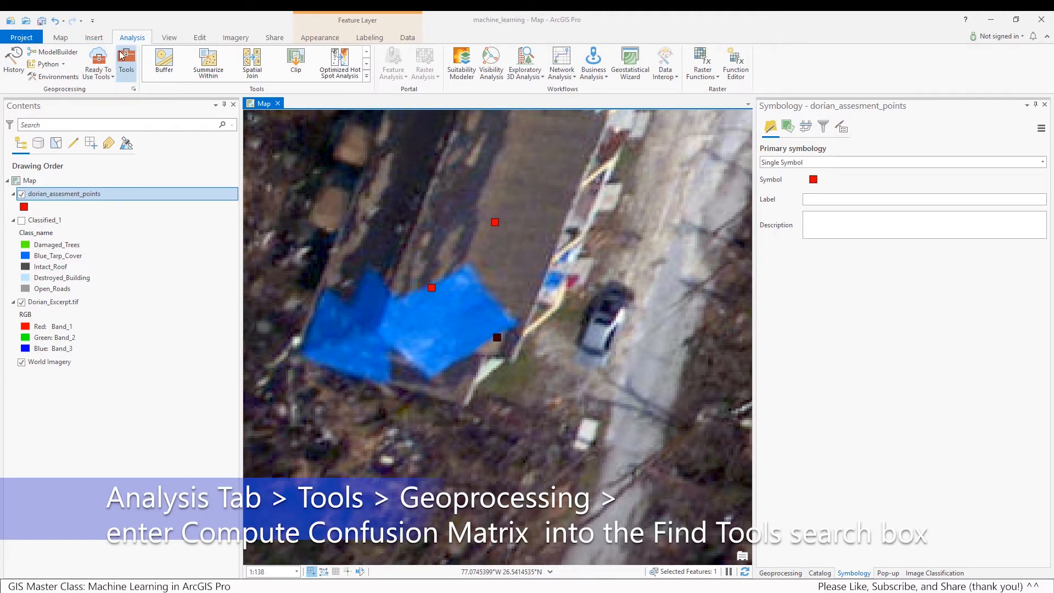
# Search the Geoprocessing pane for 'Compute Confusion Matrix'.
pyautogui.click(125, 64)
pyautogui.write('Create Accur')
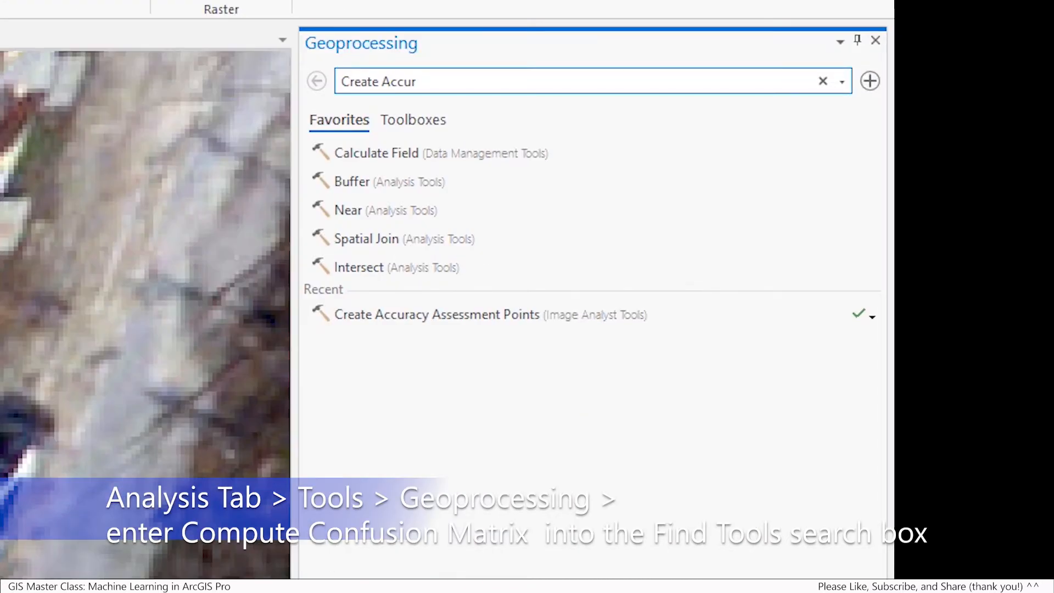
pyautogui.moveTo(159, 42)
pyautogui.write('C')
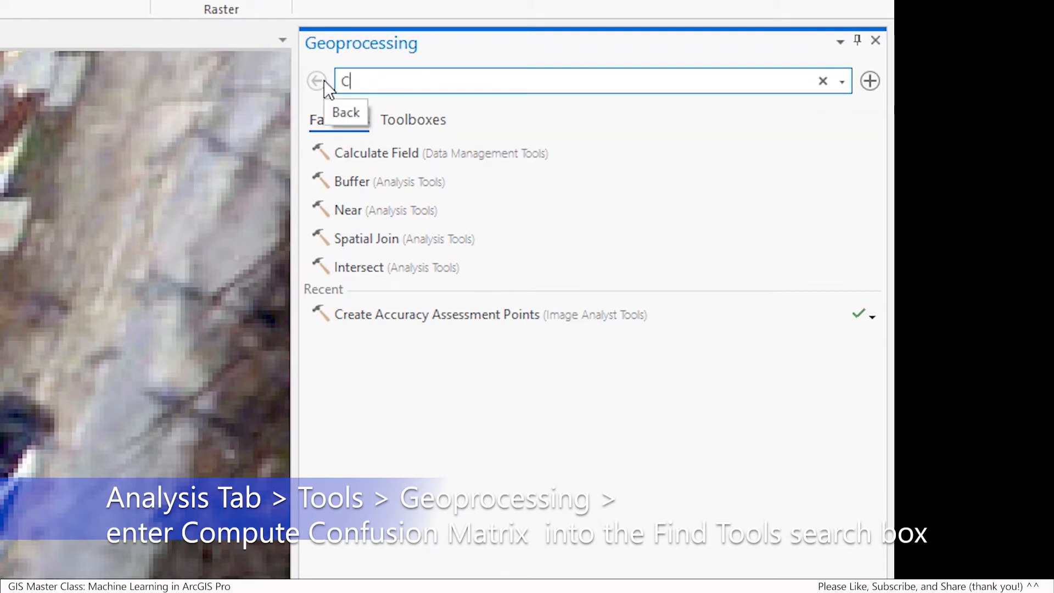
pyautogui.write('ompute')
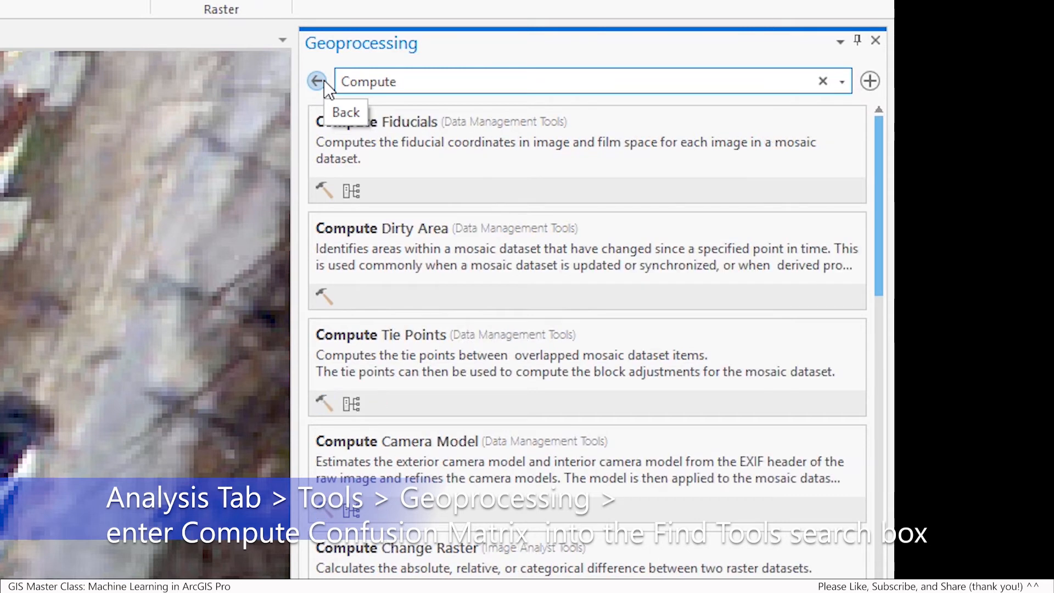
pyautogui.write('Conf')
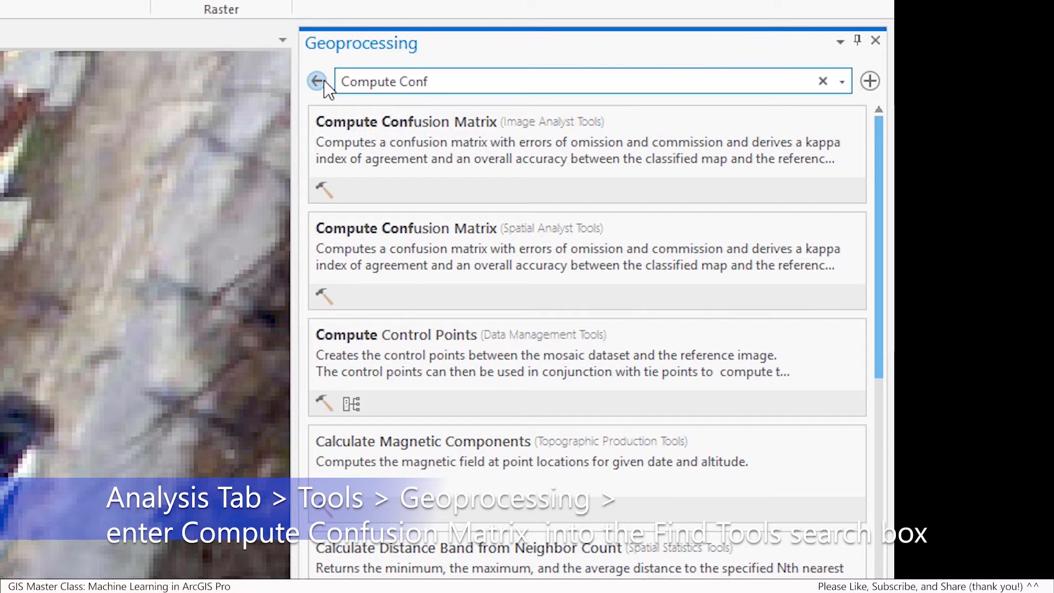
pyautogui.moveTo(420, 134)
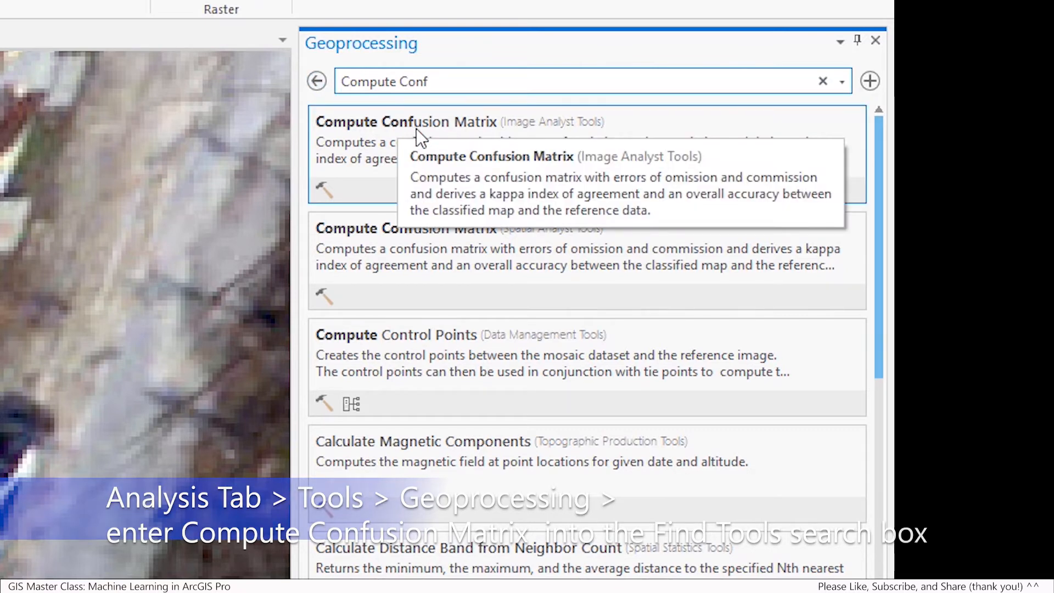
# Start Compute Confusion Matrix (Image Analyst) with dorian_assesment_points as input assessment points.
pyautogui.click(406, 122)
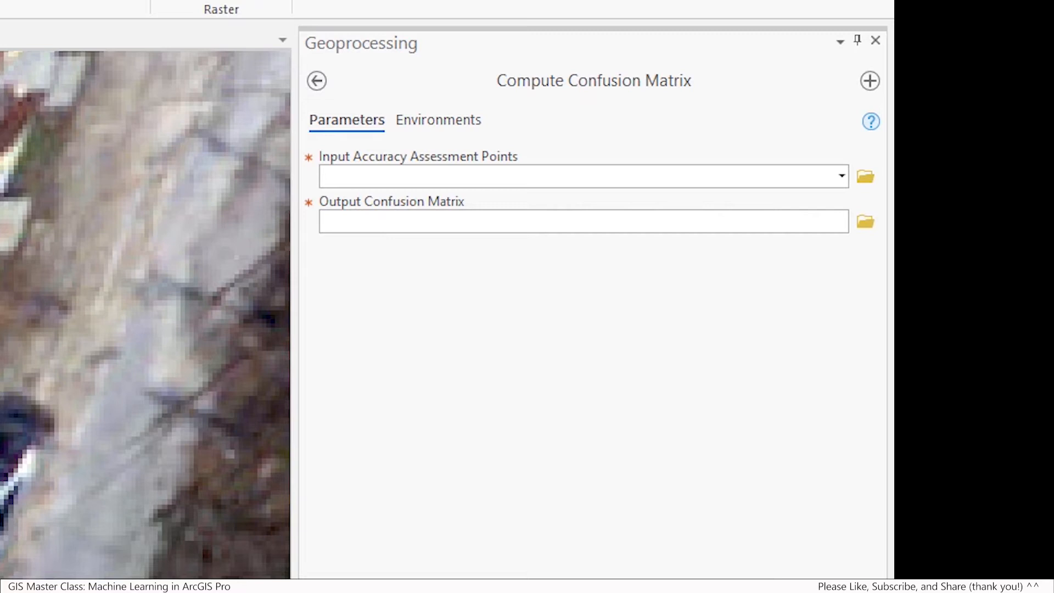
pyautogui.click(841, 176)
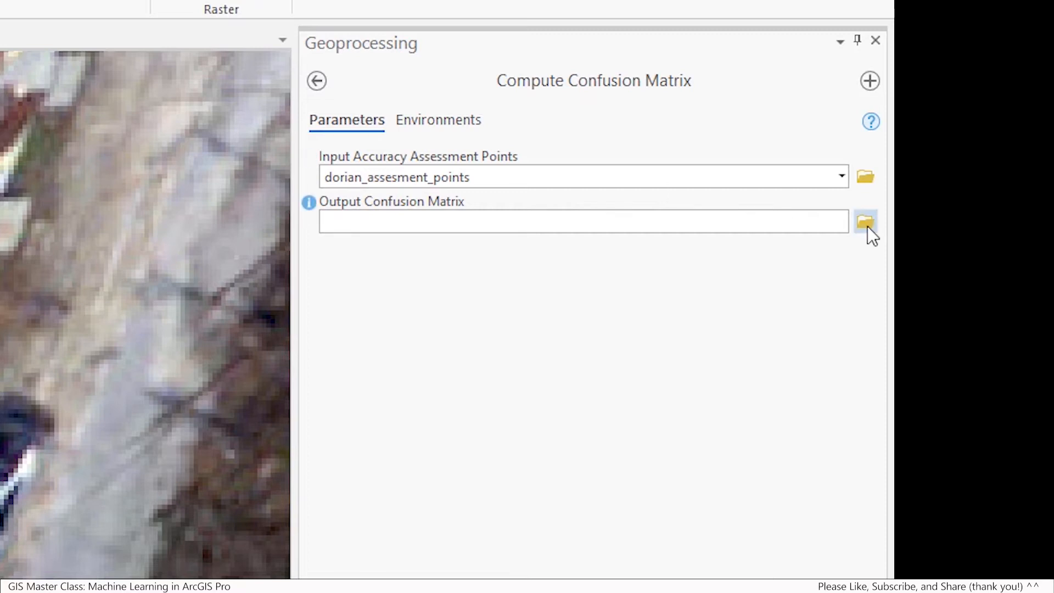
# Save the output confusion matrix as dorian_confusion_matrix in machine_learning.gdb.
pyautogui.click(865, 221)
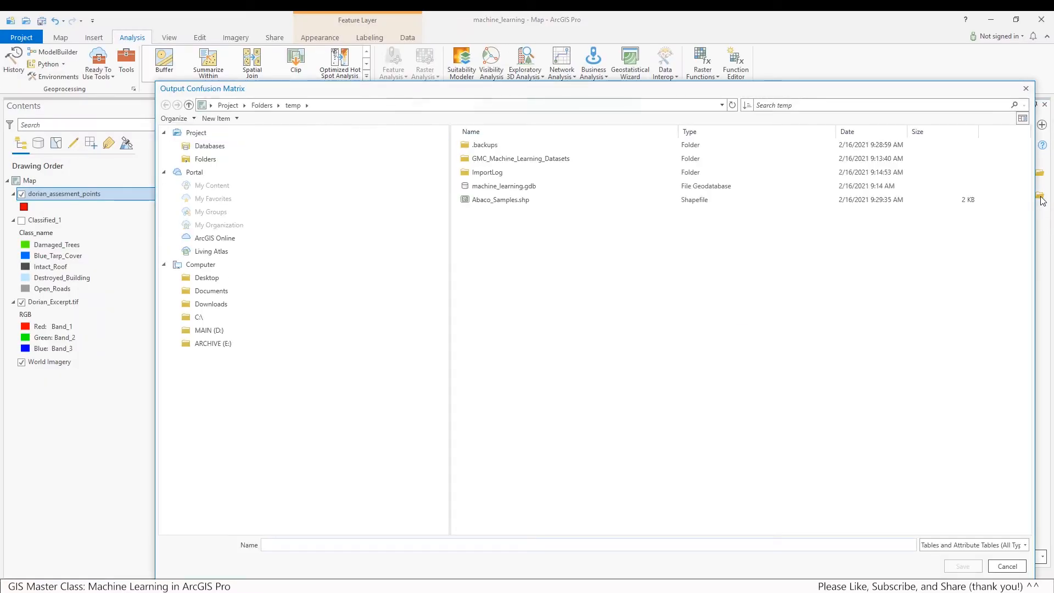
pyautogui.click(504, 186)
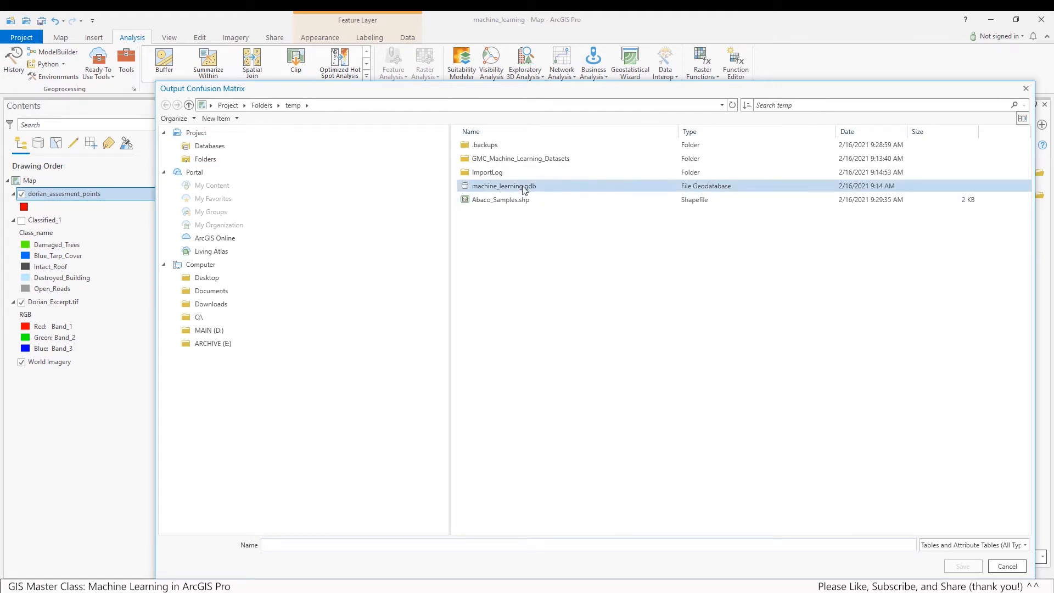
pyautogui.doubleClick(503, 186)
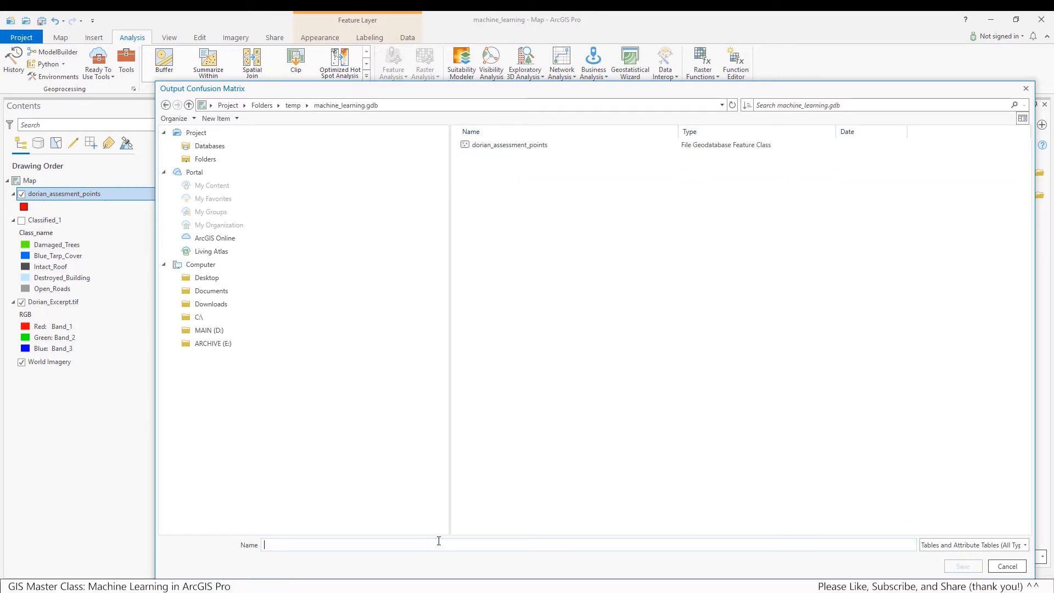
pyautogui.write('dor')
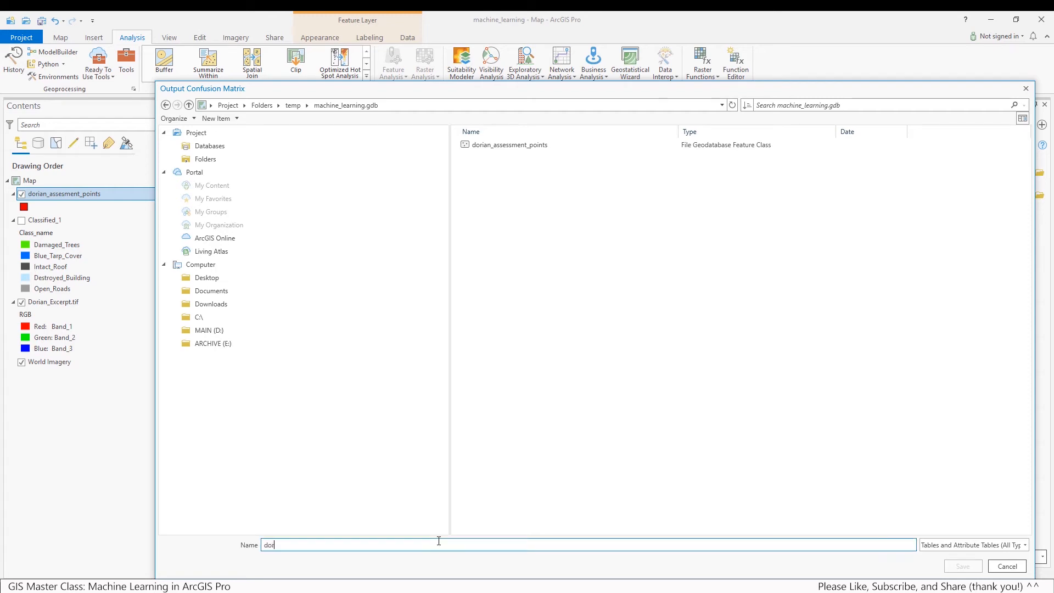
pyautogui.write('ian_confus')
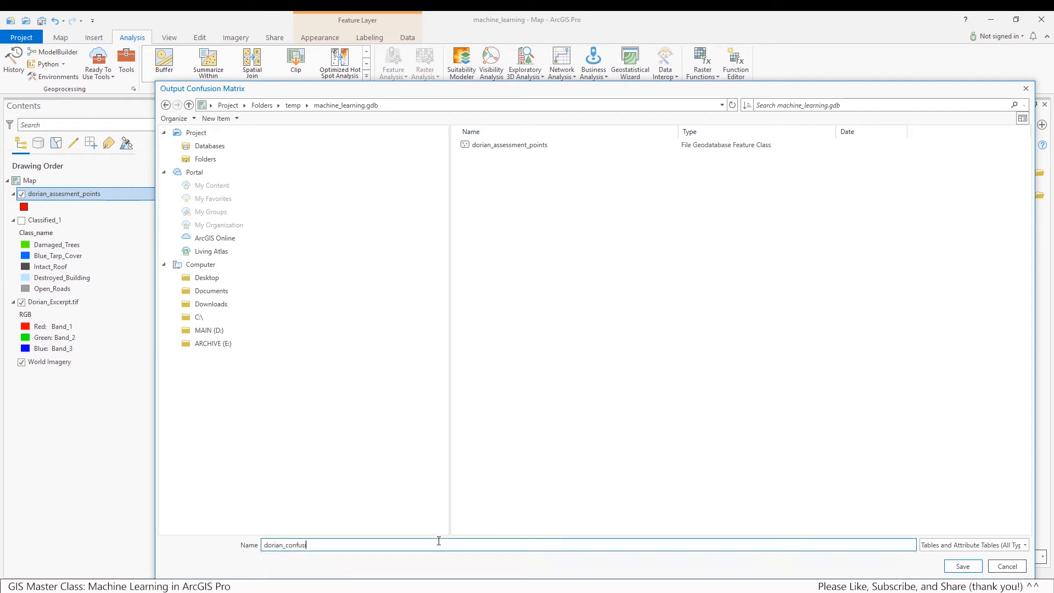
pyautogui.write('ion_')
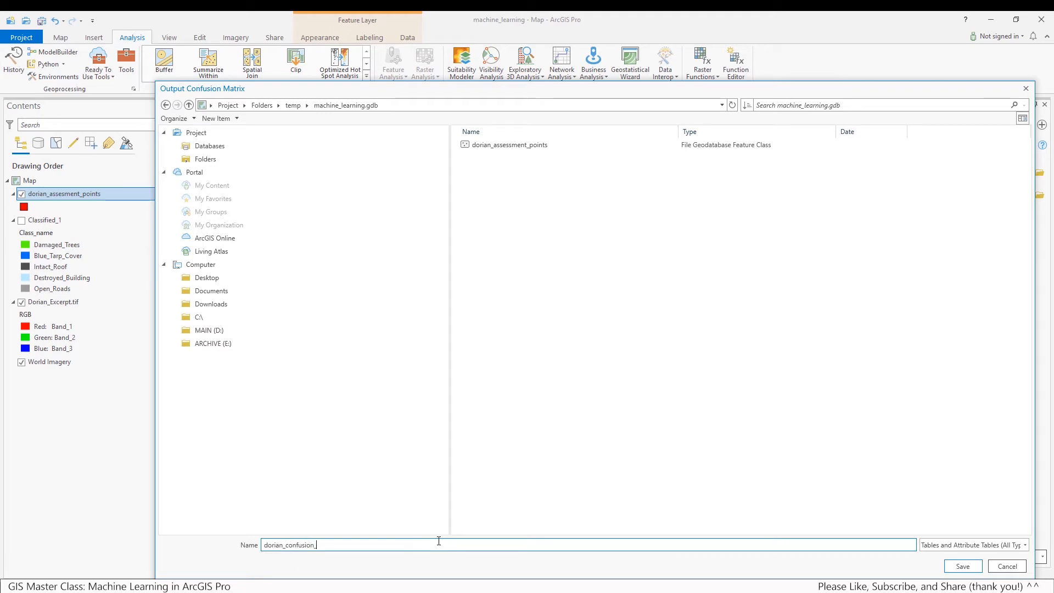
pyautogui.write('matrix')
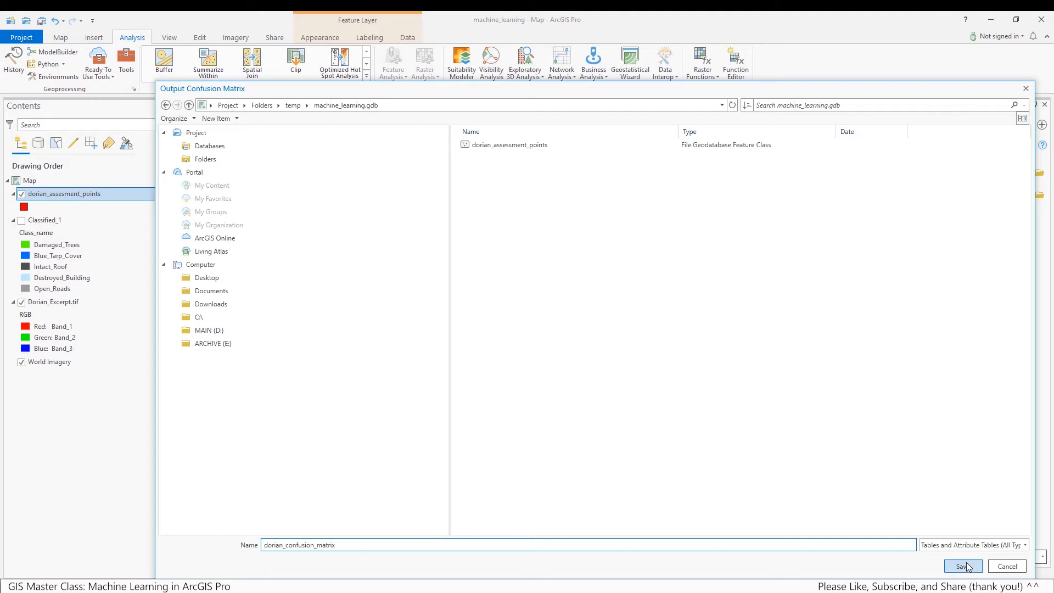
pyautogui.click(961, 565)
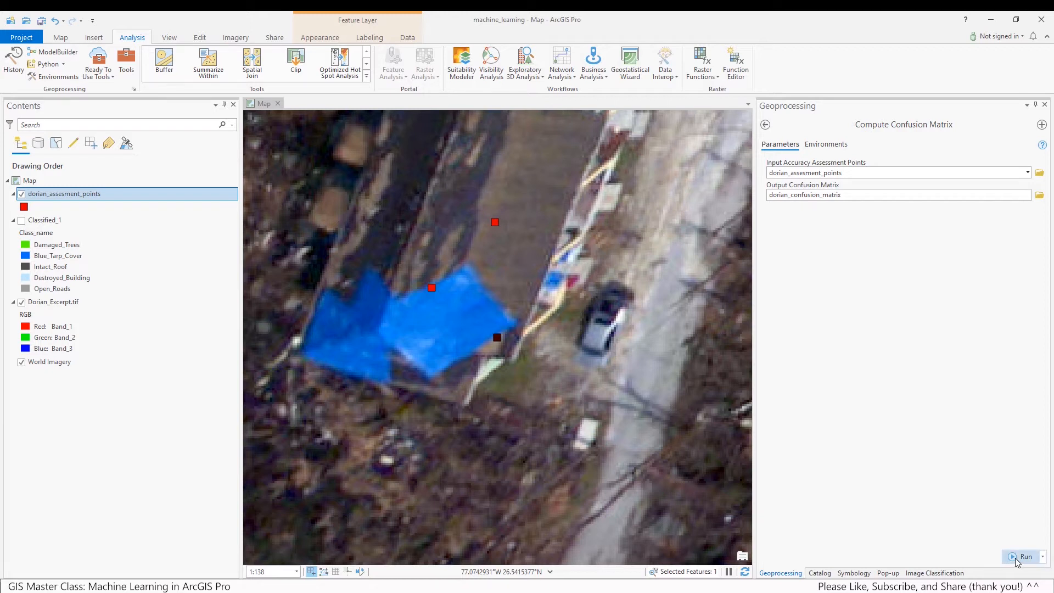
# Run the tool and view the dorian_confusion_matrix table showing accuracies and 0.778 kappa.
pyautogui.click(1024, 555)
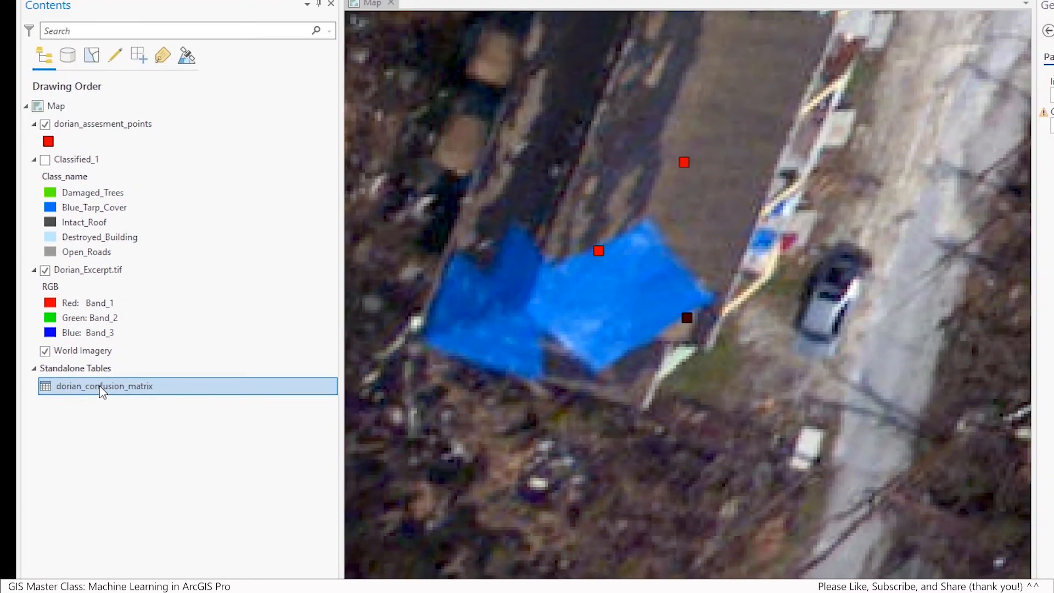
pyautogui.rightClick(104, 385)
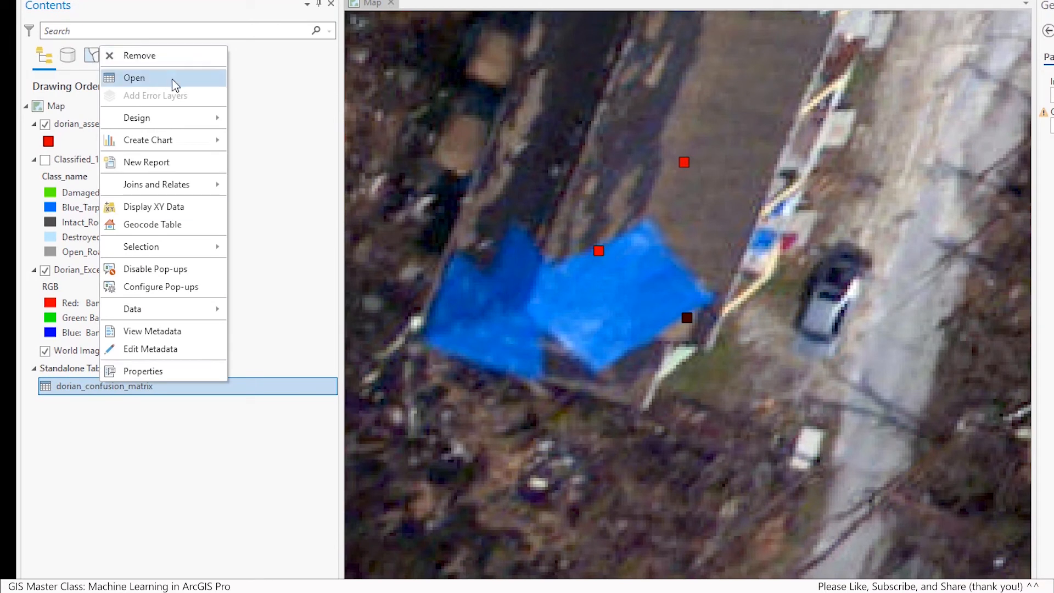
pyautogui.click(134, 77)
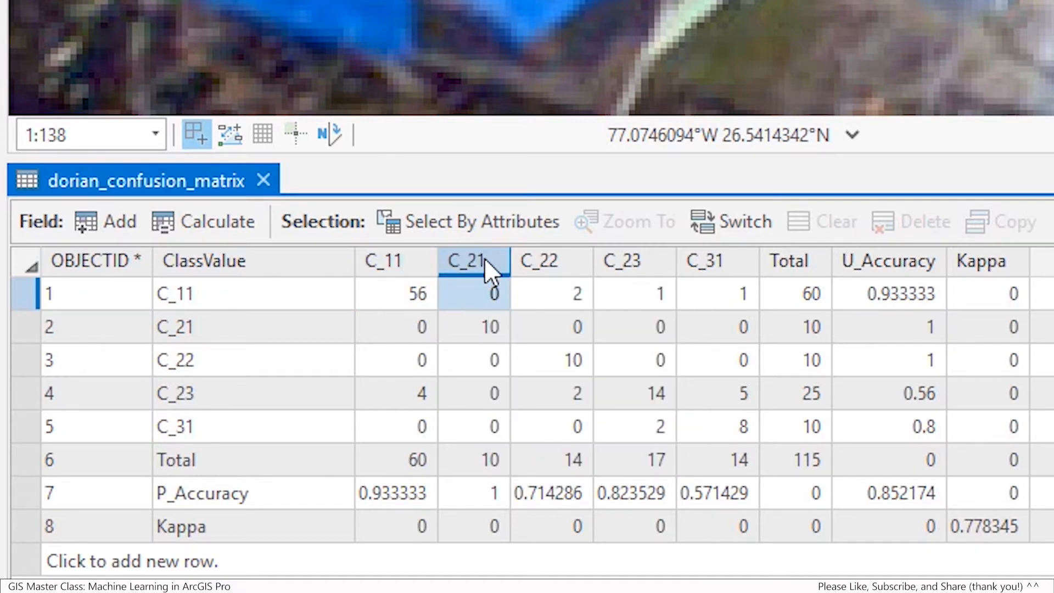
pyautogui.moveTo(496, 276)
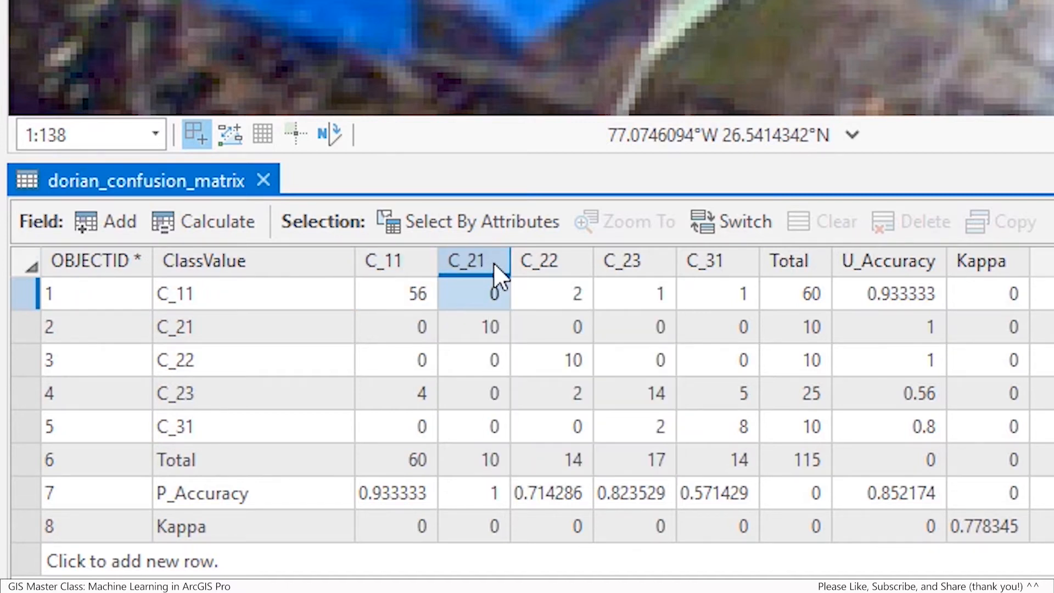
pyautogui.moveTo(550, 261)
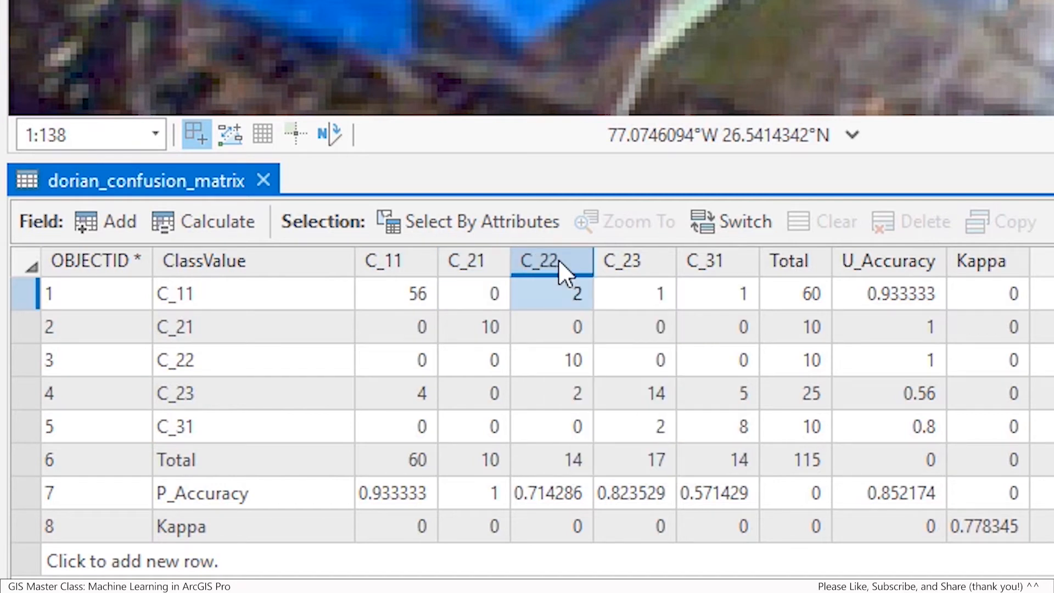
pyautogui.click(632, 262)
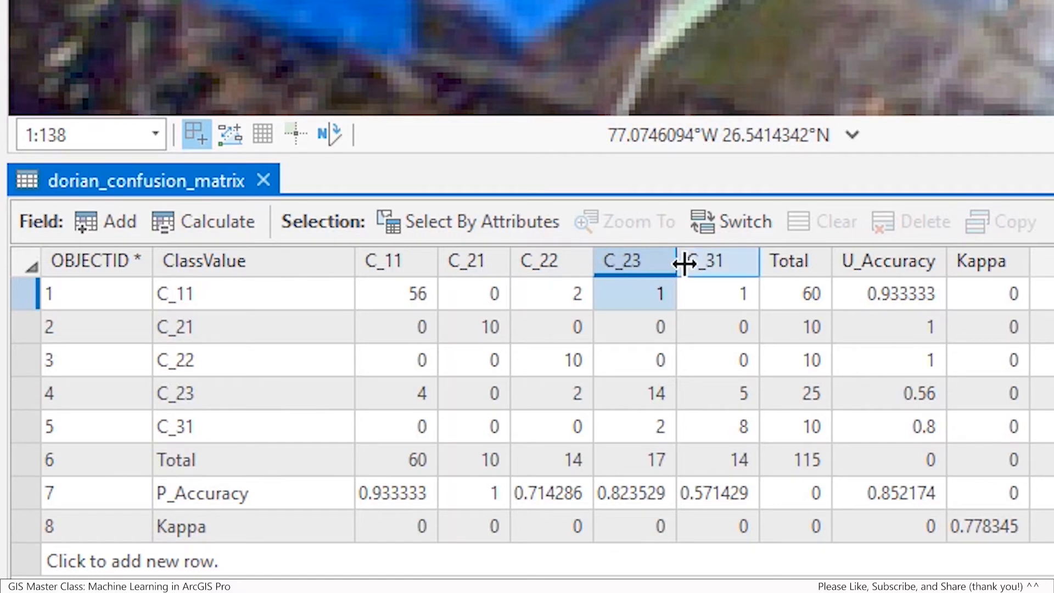
pyautogui.click(716, 261)
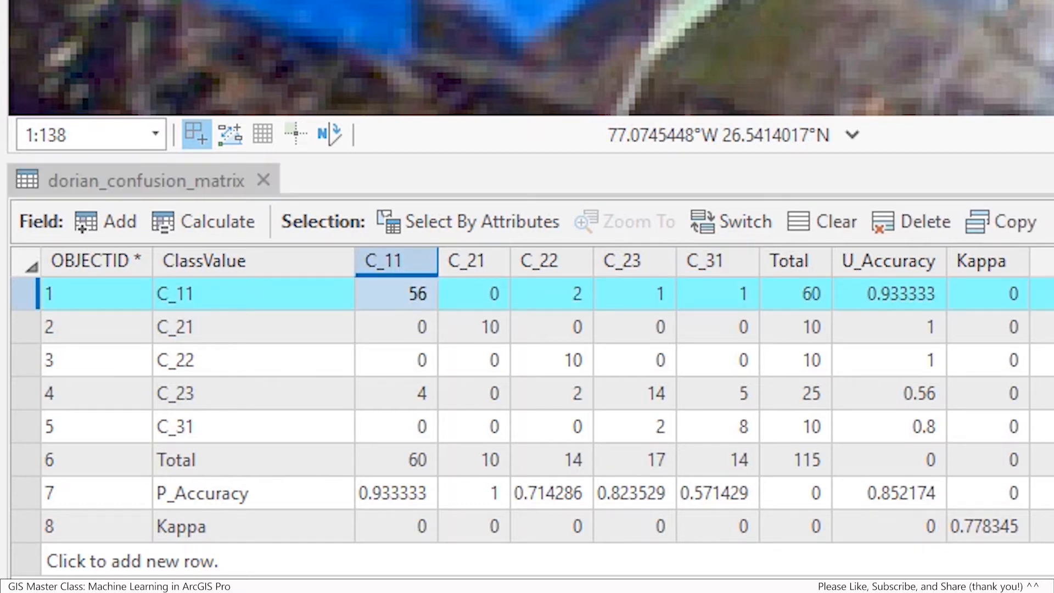
pyautogui.moveTo(7, 323)
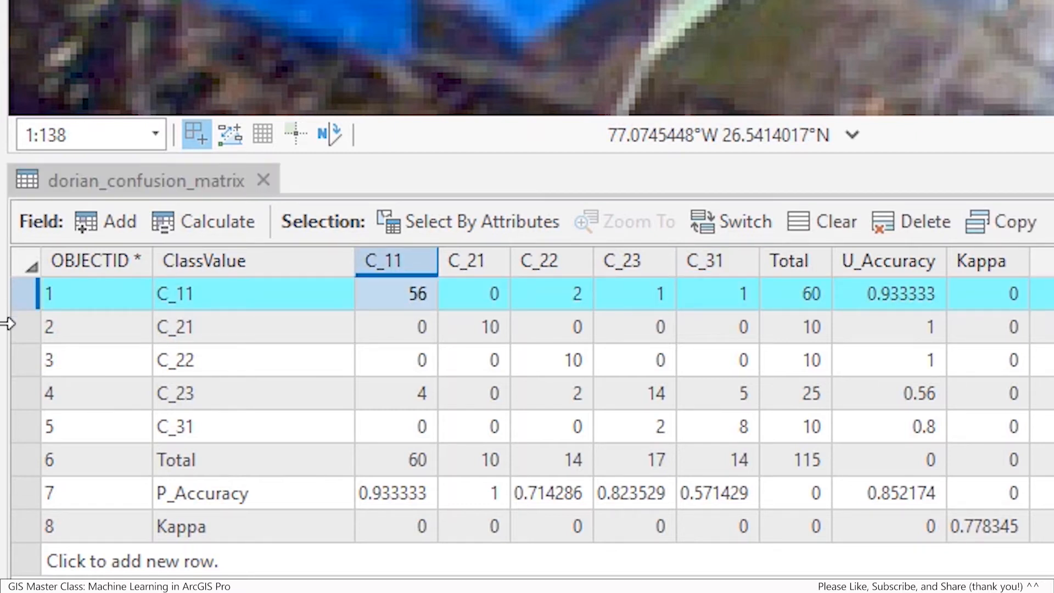
pyautogui.click(26, 360)
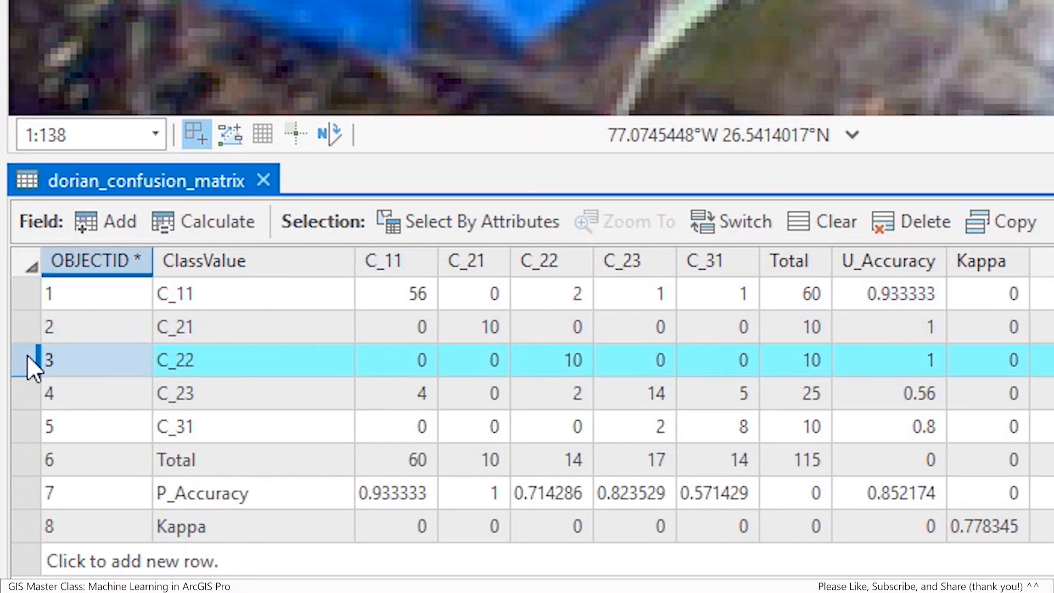
pyautogui.moveTo(394, 261)
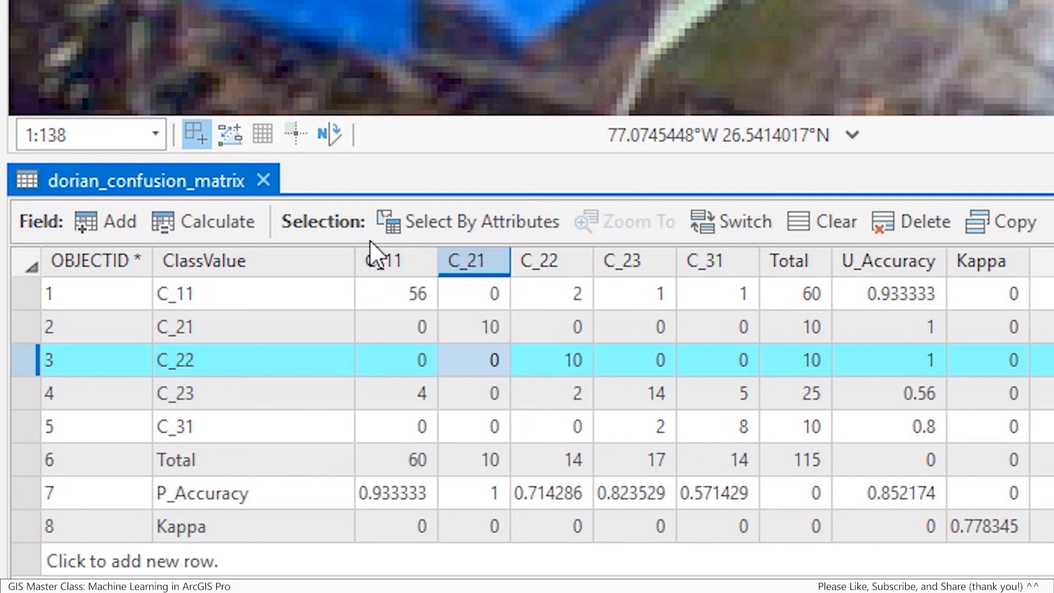
pyautogui.moveTo(372, 259)
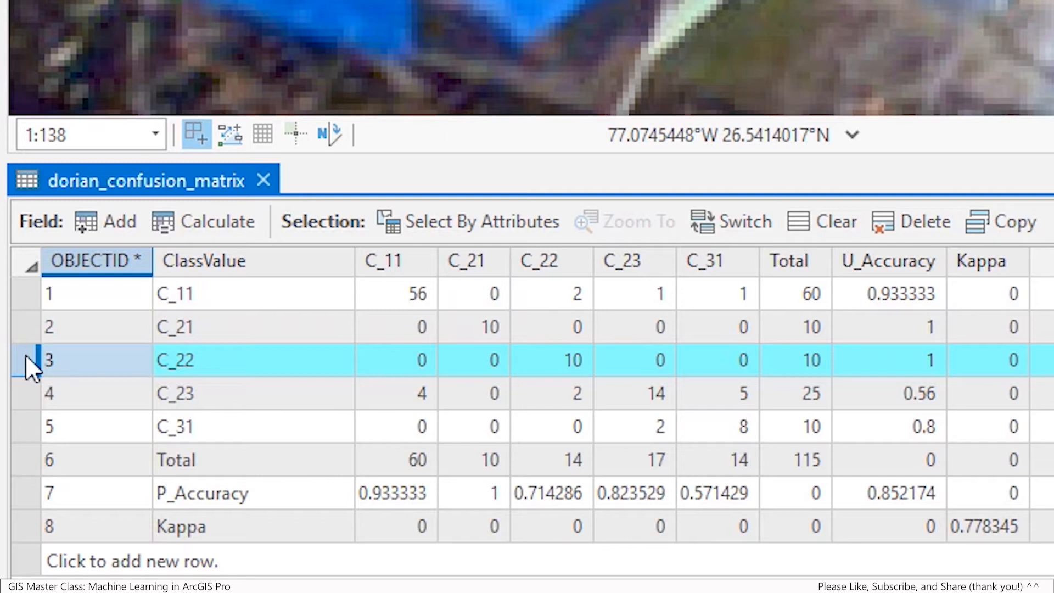
pyautogui.click(26, 326)
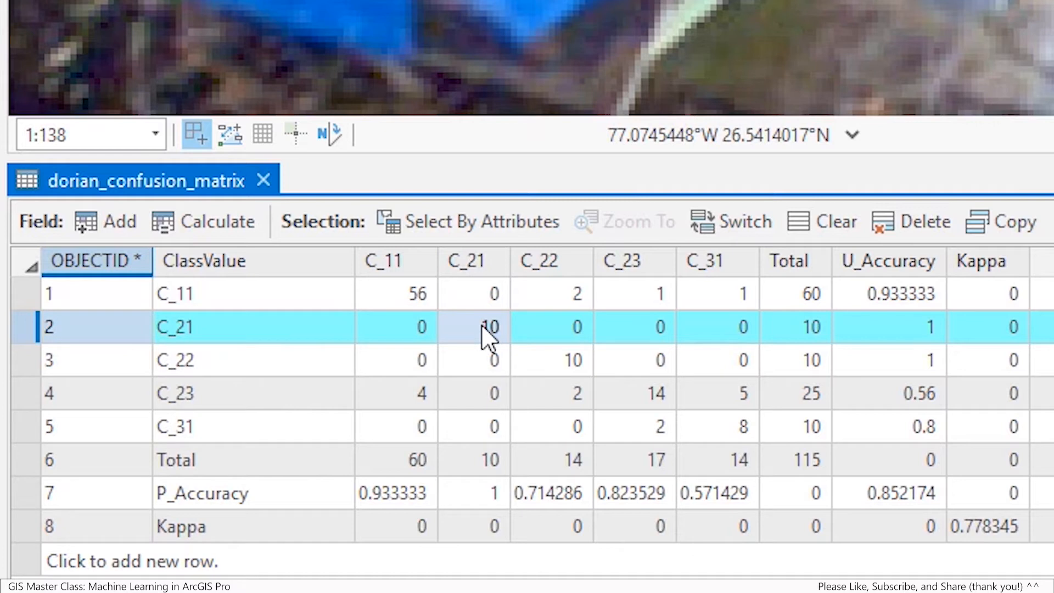
pyautogui.moveTo(484, 399)
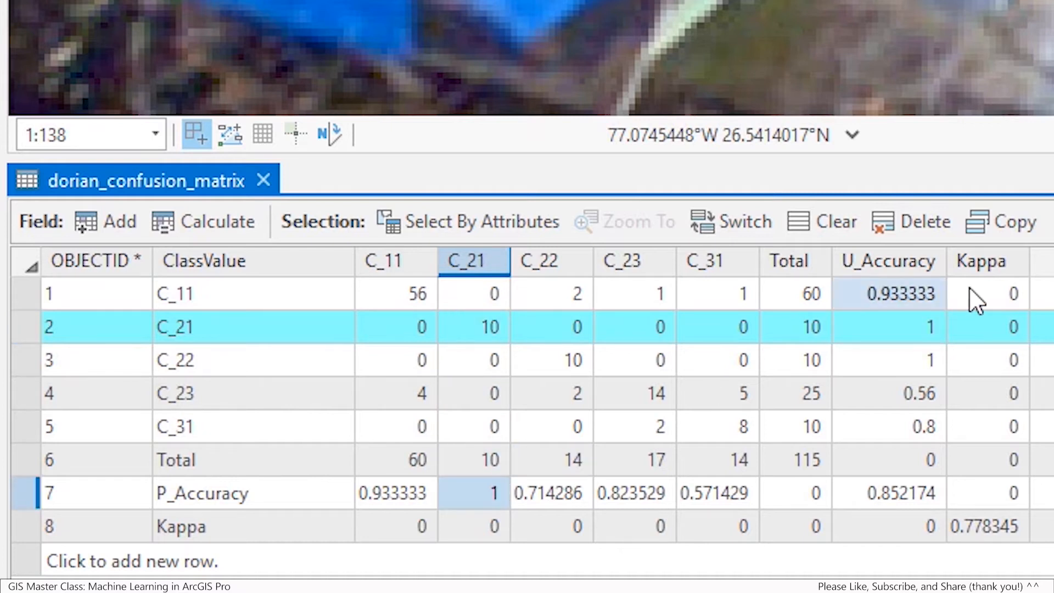
pyautogui.click(886, 261)
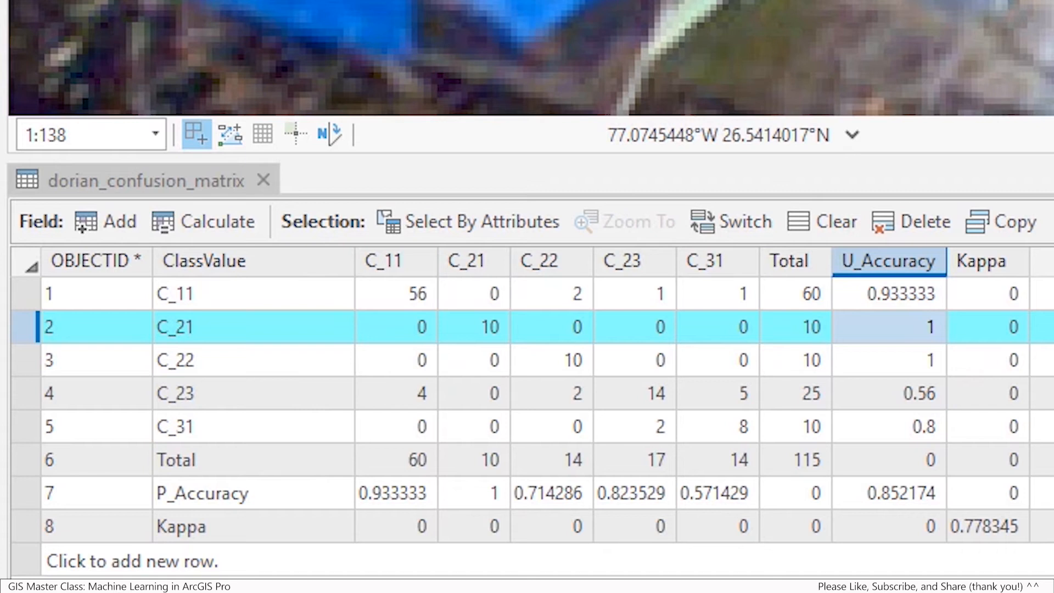
pyautogui.click(26, 393)
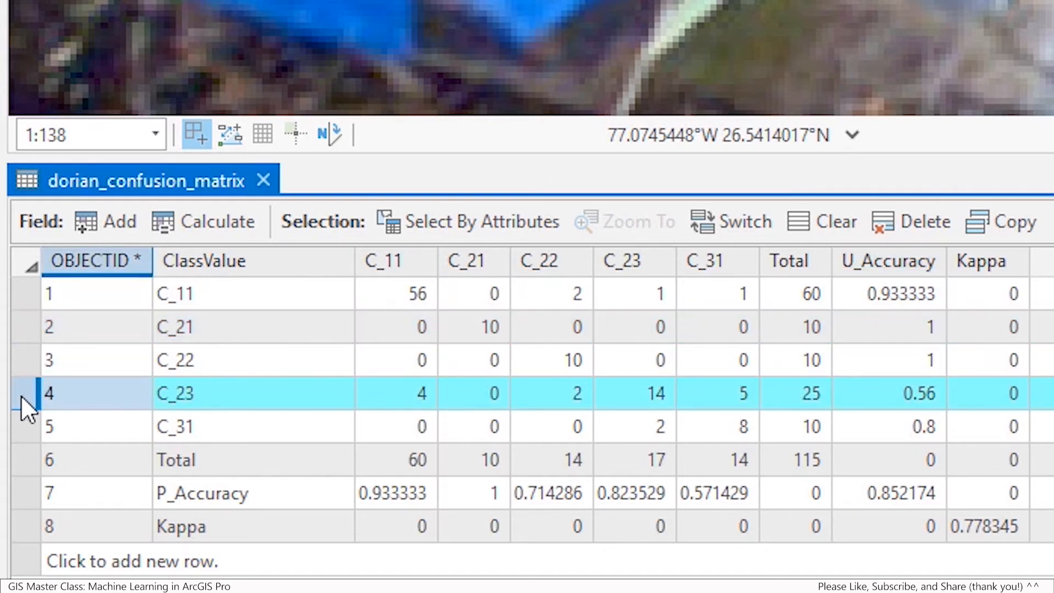
pyautogui.moveTo(26, 403)
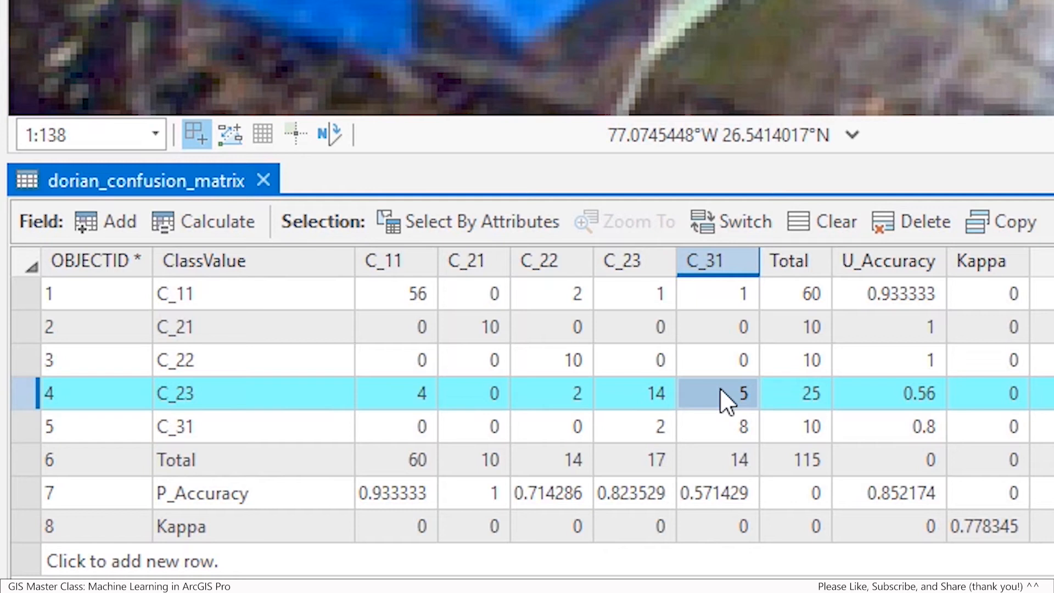
pyautogui.moveTo(897, 396)
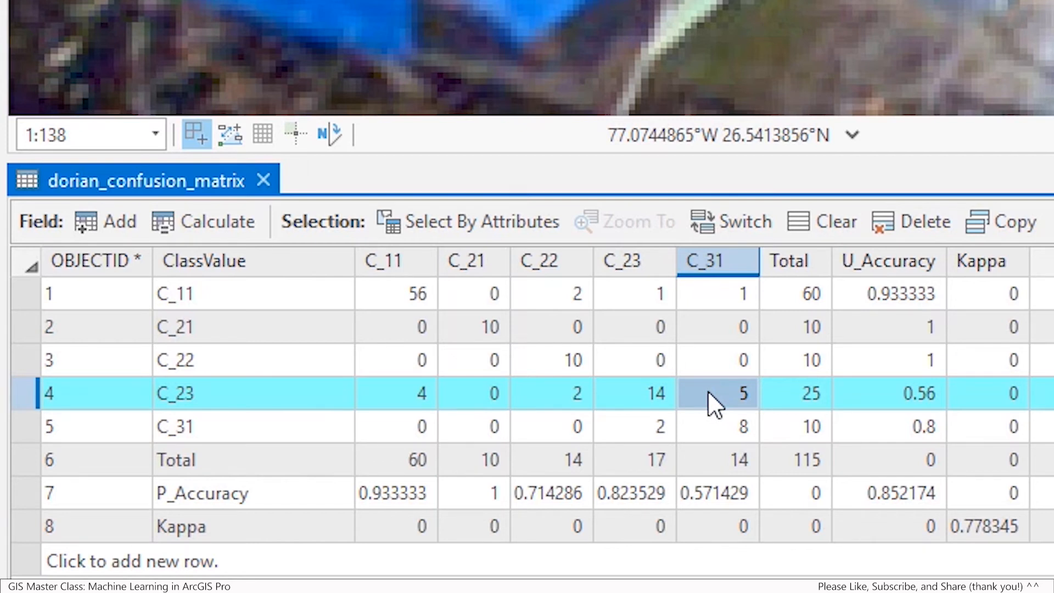
pyautogui.click(716, 492)
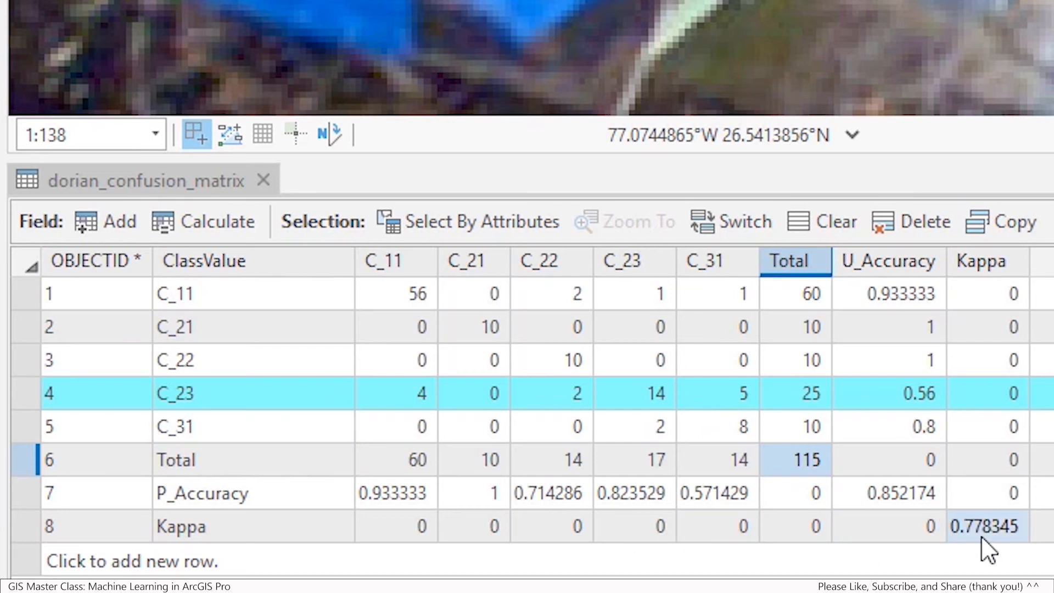
pyautogui.click(985, 262)
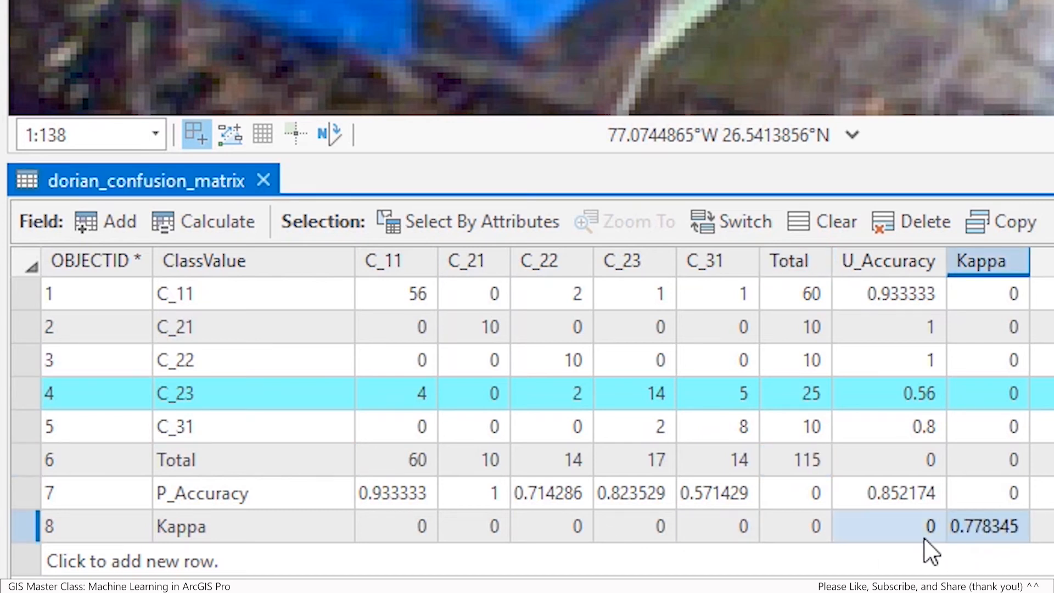